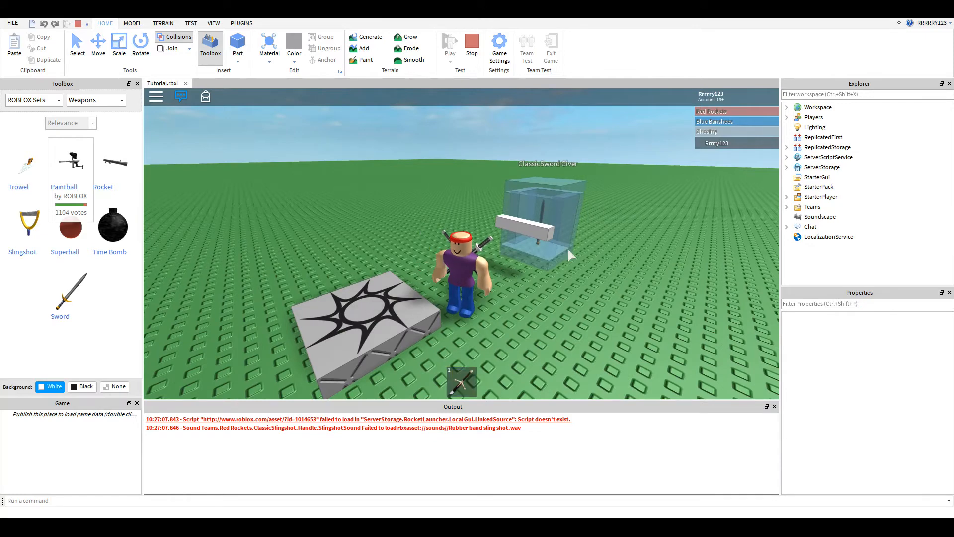
pyautogui.moveTo(587, 290)
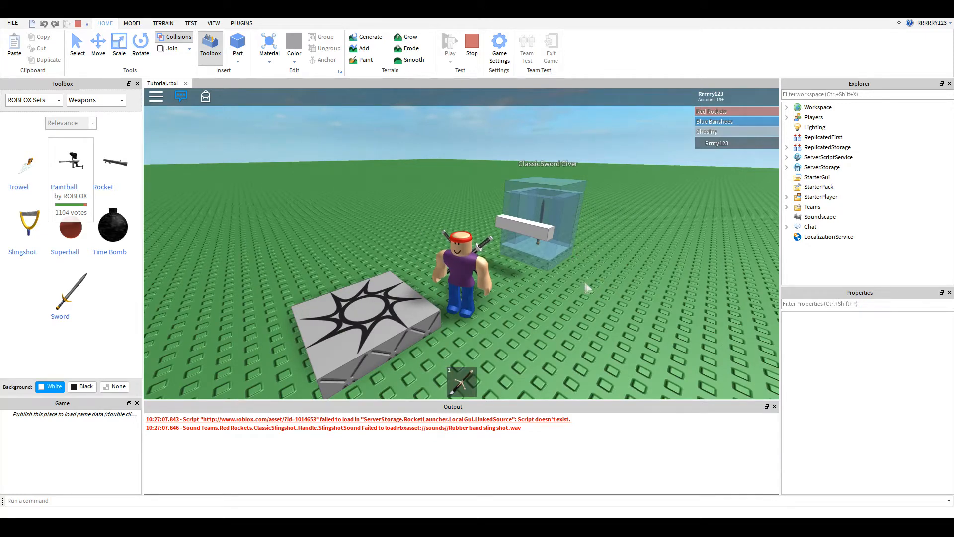
# Step: Walk the character into the glass-case ClassicSword Giver to collect the sword
pyautogui.press('Escape')
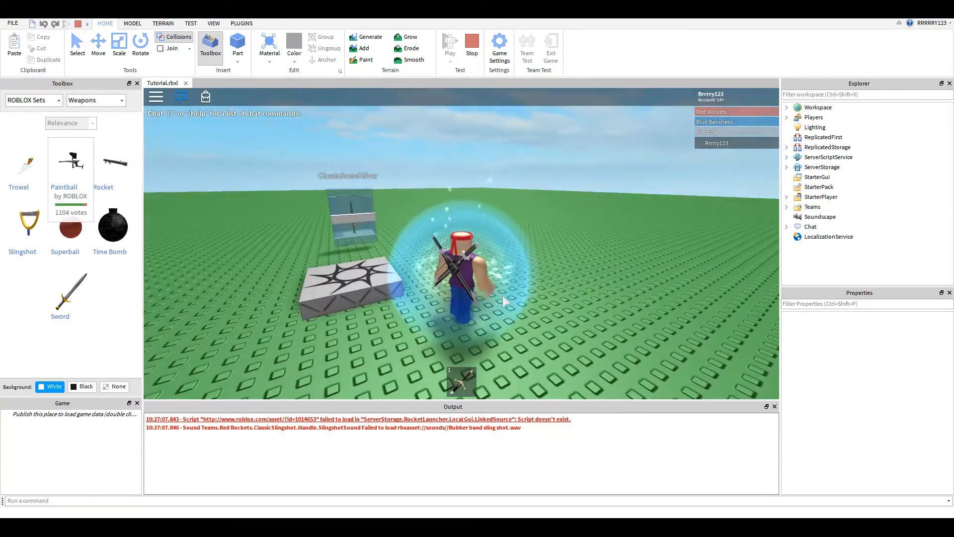
pyautogui.moveTo(472, 44)
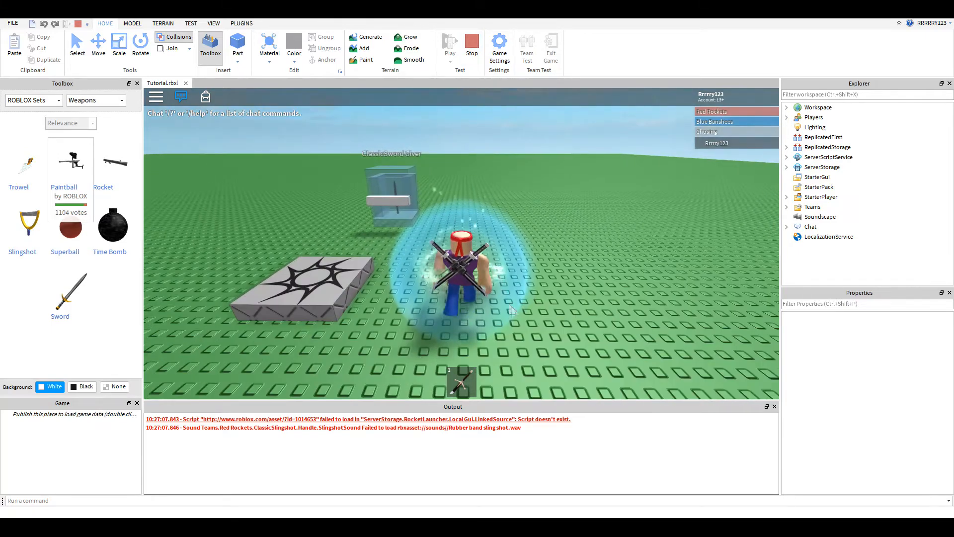
pyautogui.click(471, 46)
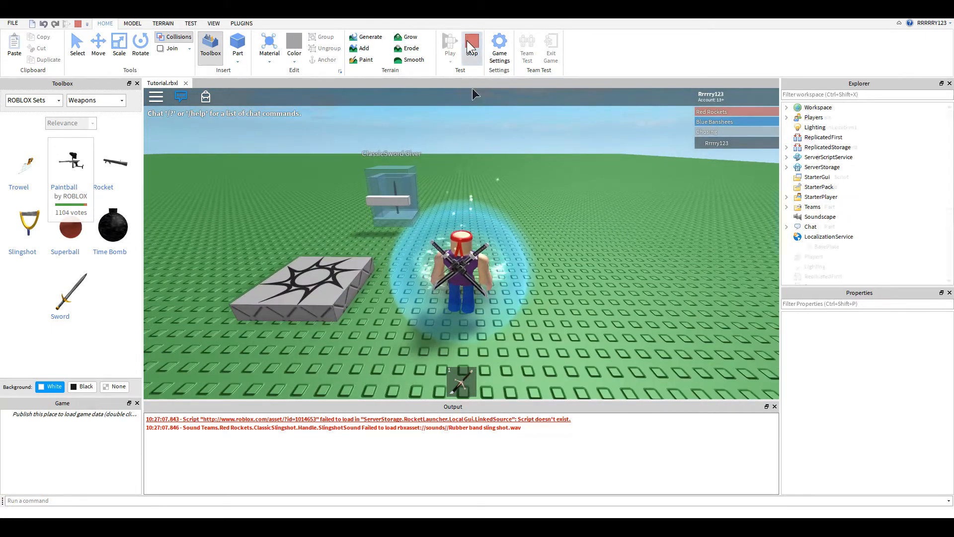
# Step: Stop the playtest and select the Giver model in the Explorer
pyautogui.click(472, 47)
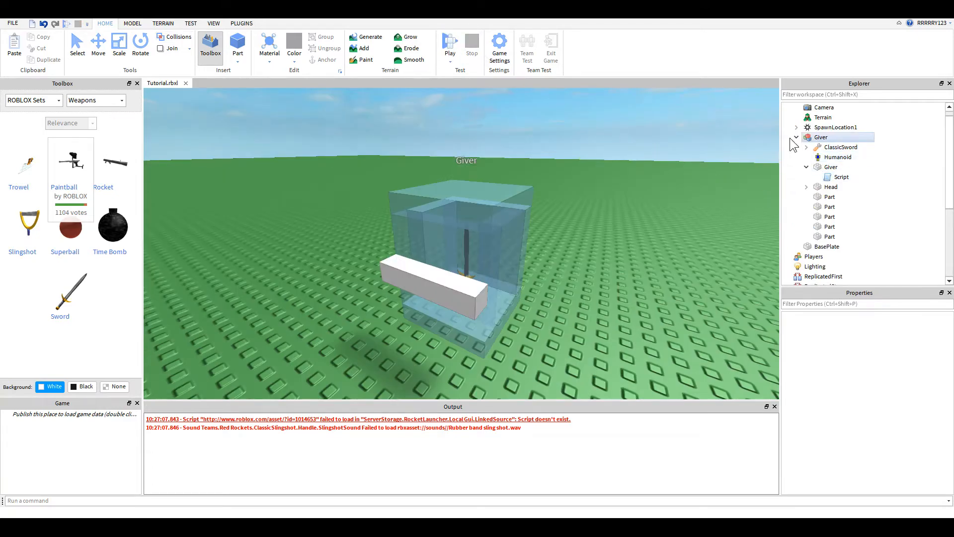
pyautogui.click(821, 137)
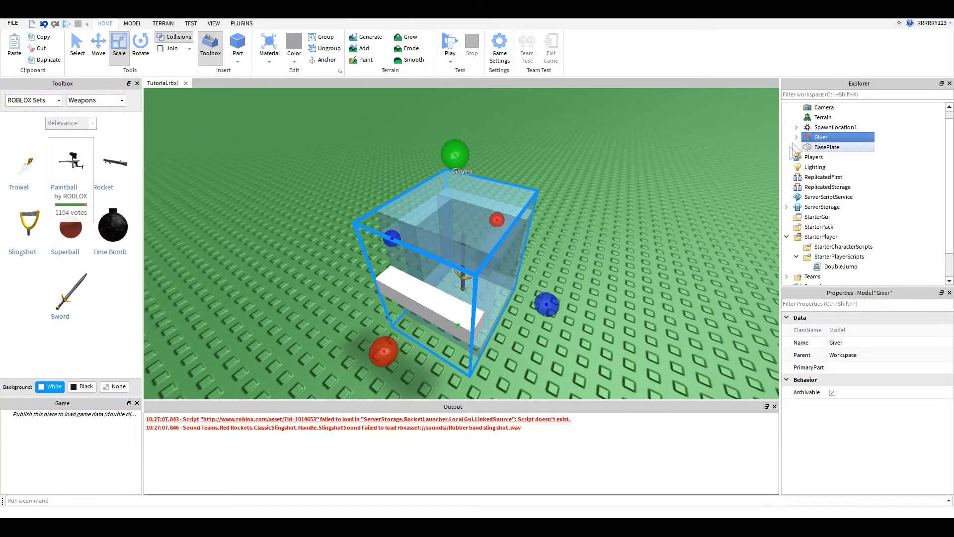
pyautogui.click(796, 137)
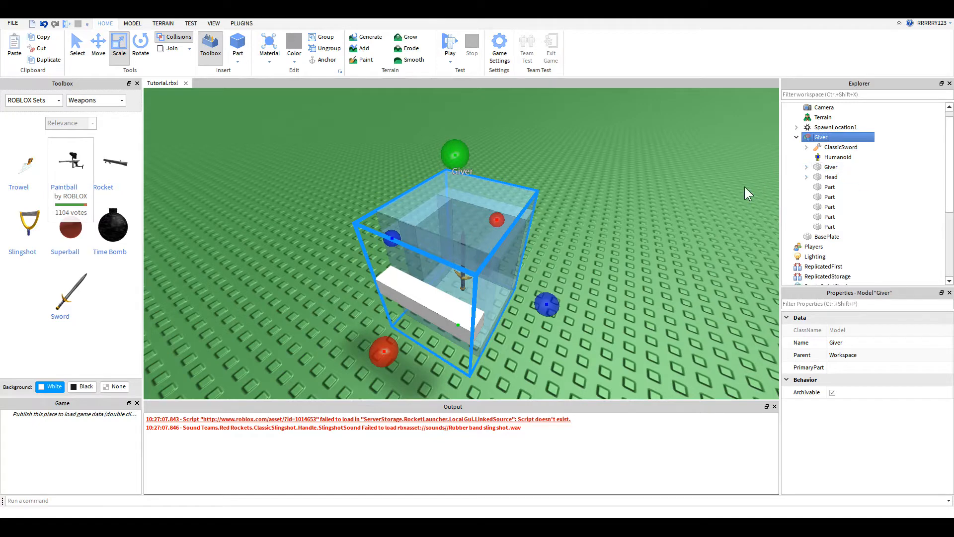
# Step: Expand the Giver model to list ClassicSword, Humanoid, Head and its Parts
pyautogui.click(840, 147)
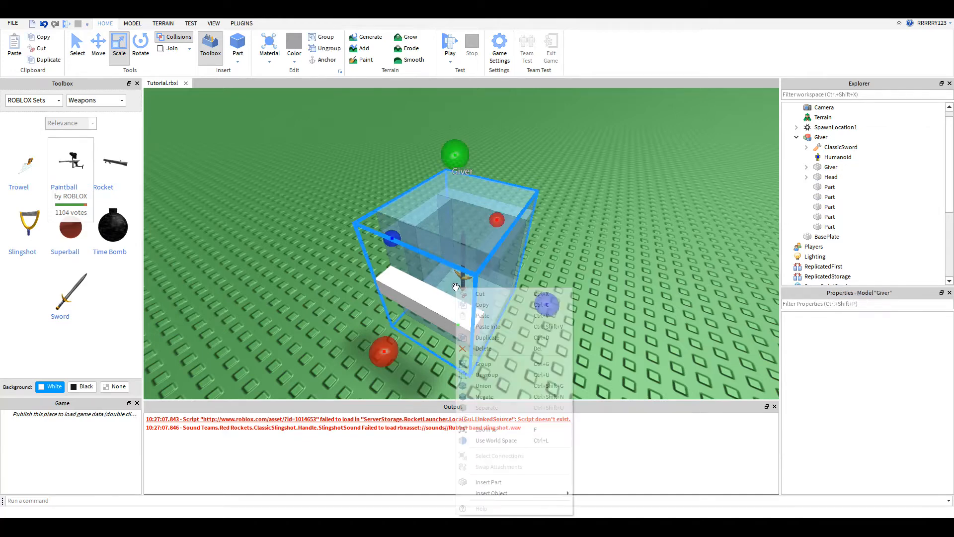
pyautogui.click(829, 167)
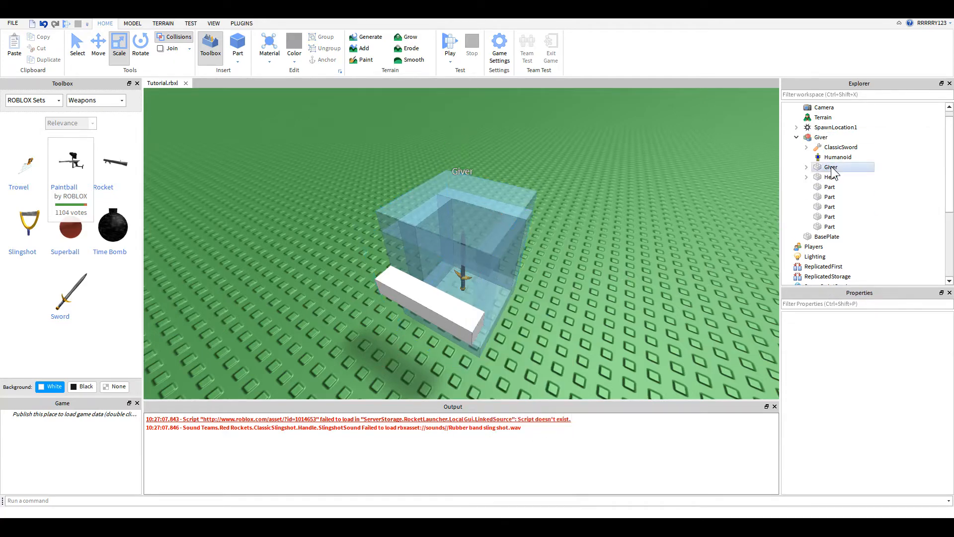
pyautogui.click(830, 216)
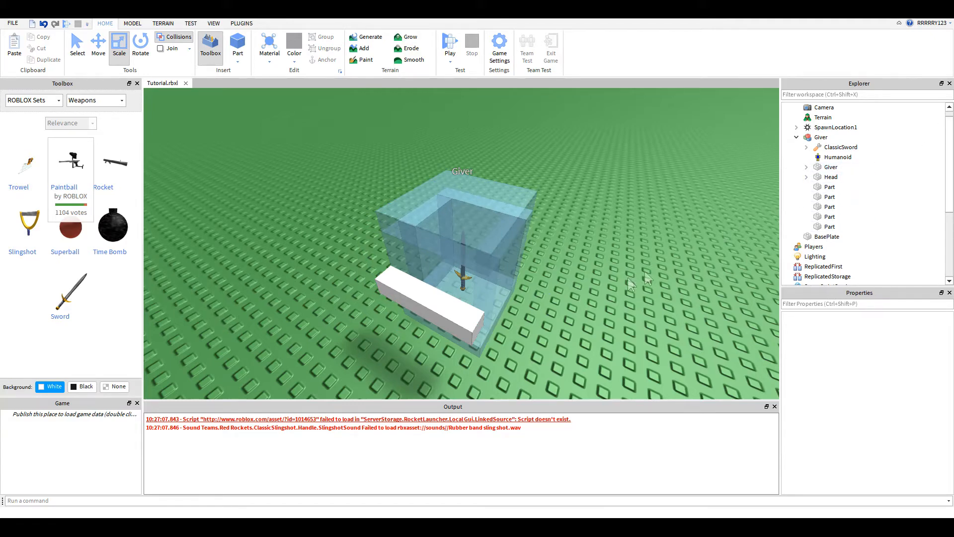
pyautogui.moveTo(461, 315)
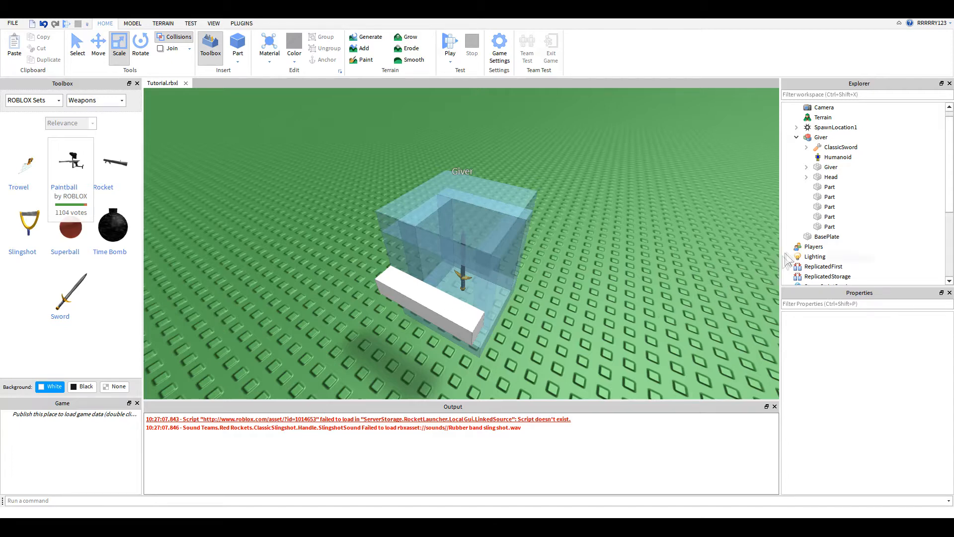
pyautogui.click(838, 157)
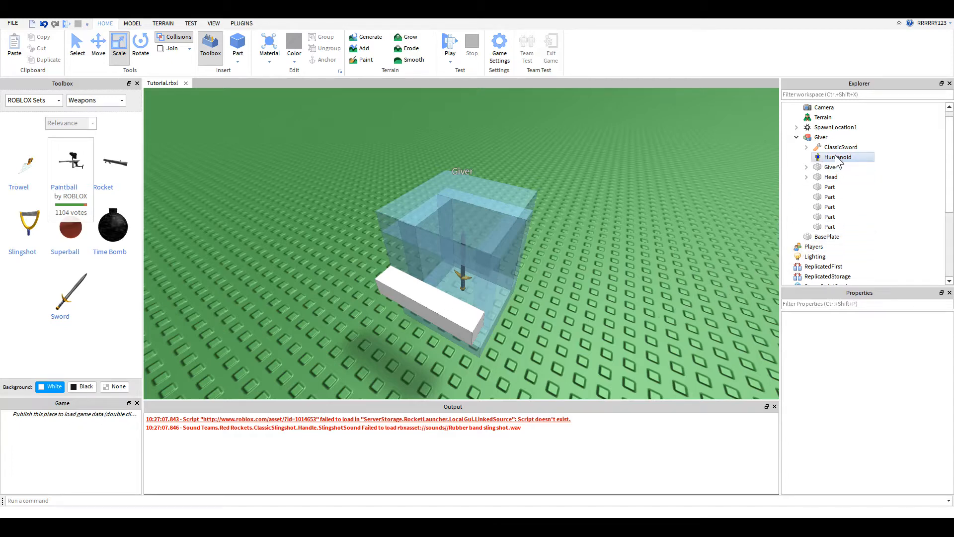
pyautogui.click(830, 176)
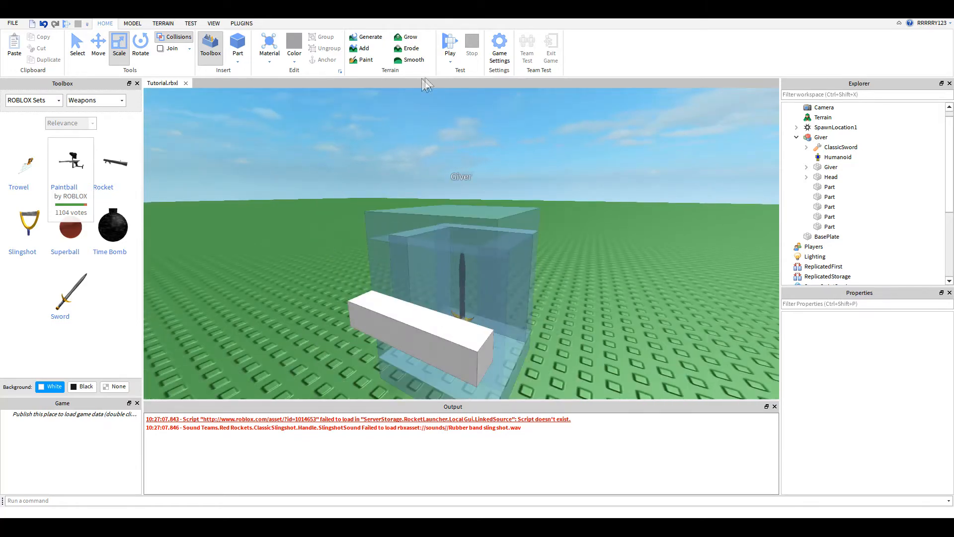
# Step: Run and stop the place so the giver gets renamed ClassicSword Giver
pyautogui.click(449, 44)
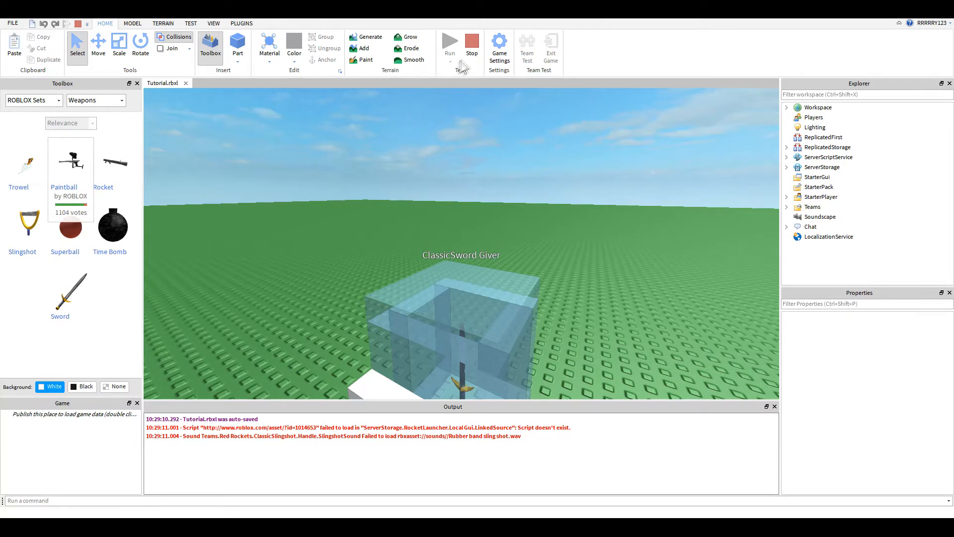
pyautogui.click(450, 43)
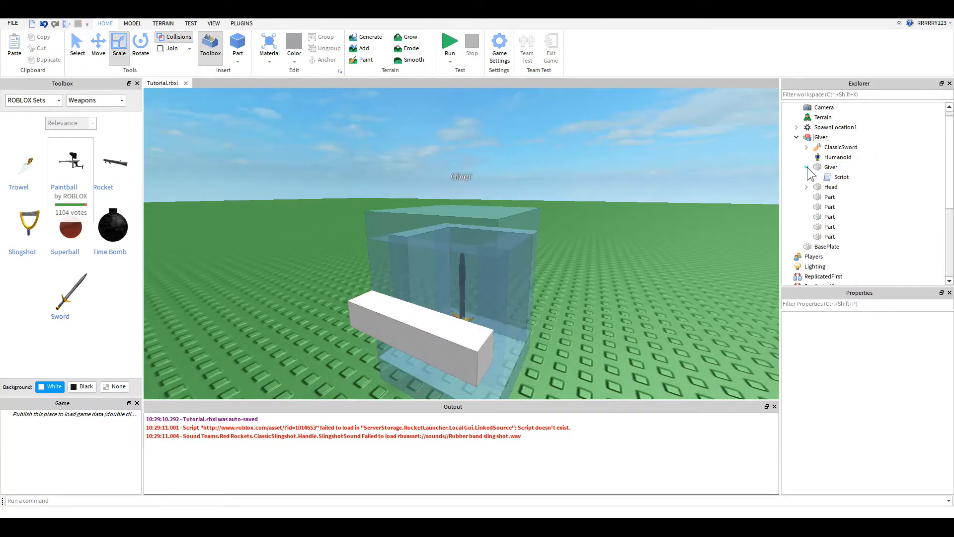
# Step: Expand Head and Giver in the Explorer to reveal the Name script and Script
pyautogui.click(842, 177)
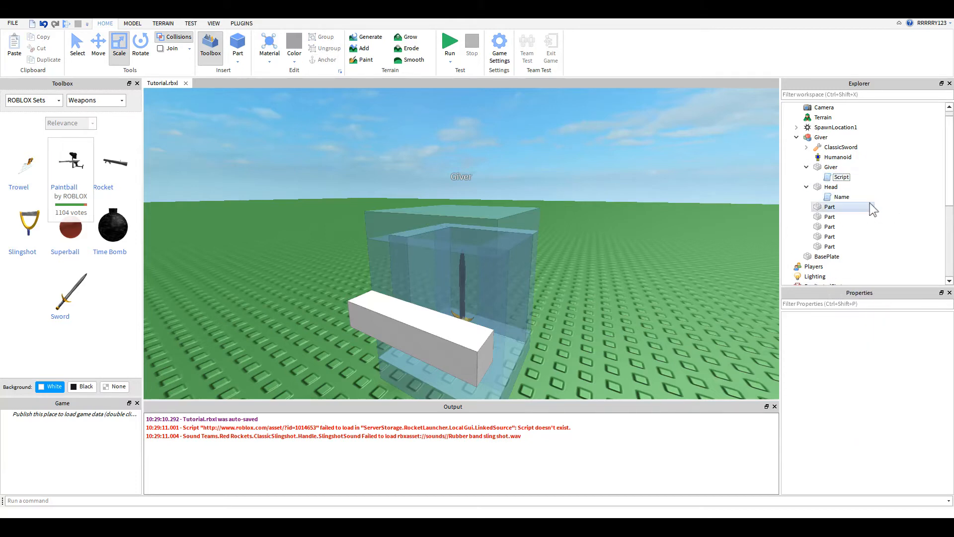
pyautogui.click(840, 177)
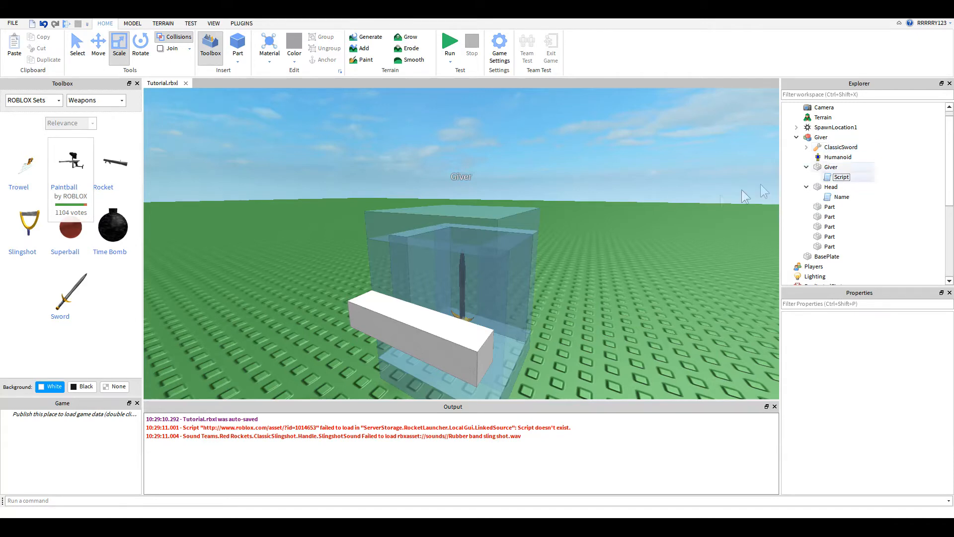
pyautogui.click(836, 127)
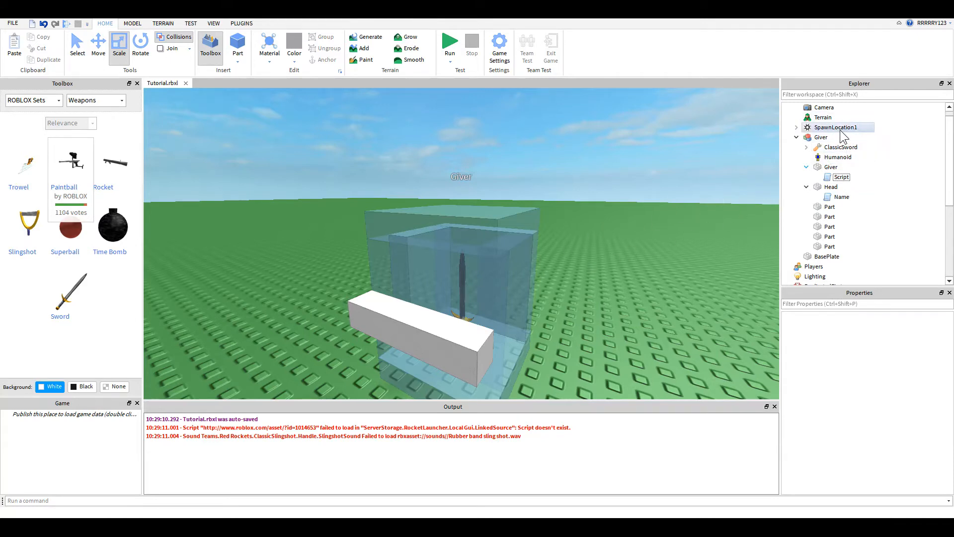
pyautogui.click(822, 138)
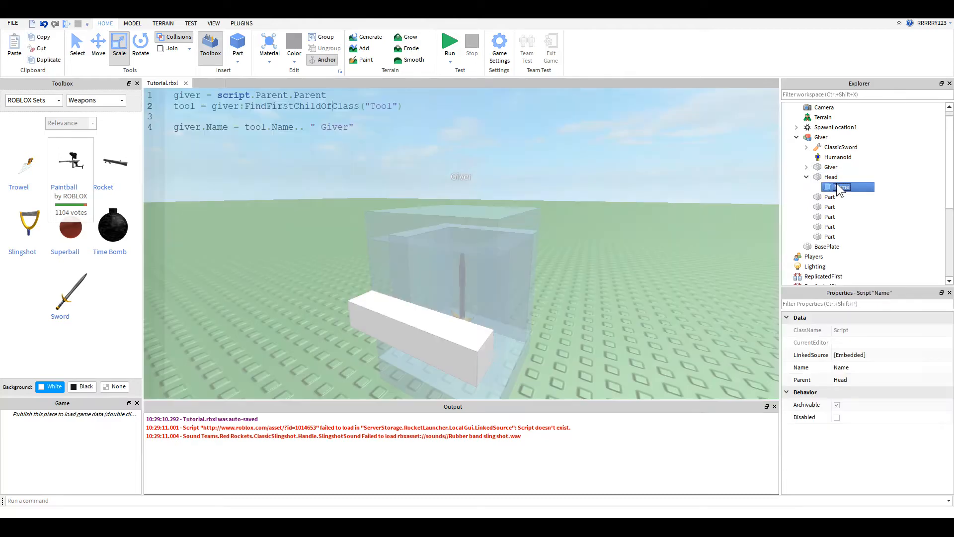
# Step: Open the Name script and add findFirstchild("ClassicSword") on line 3
pyautogui.doubleClick(842, 186)
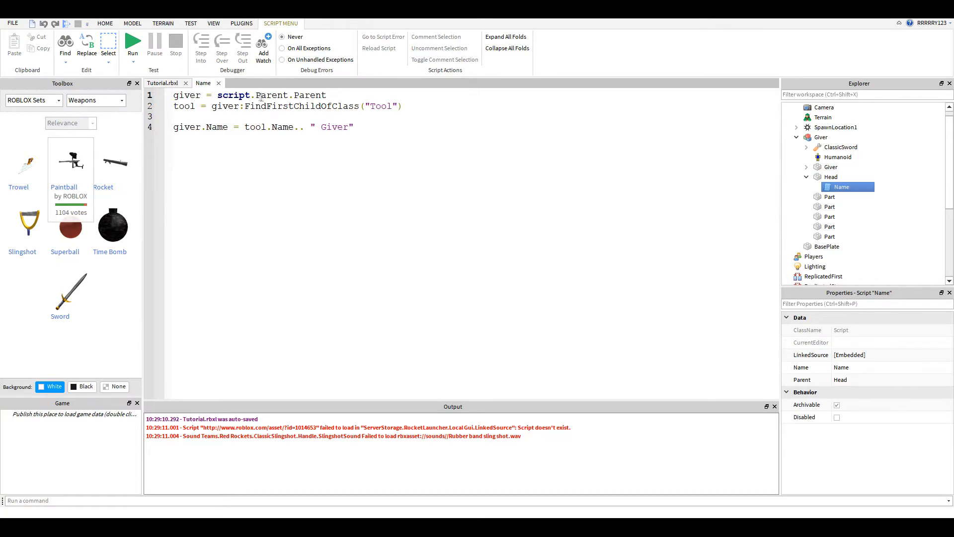
pyautogui.click(327, 95)
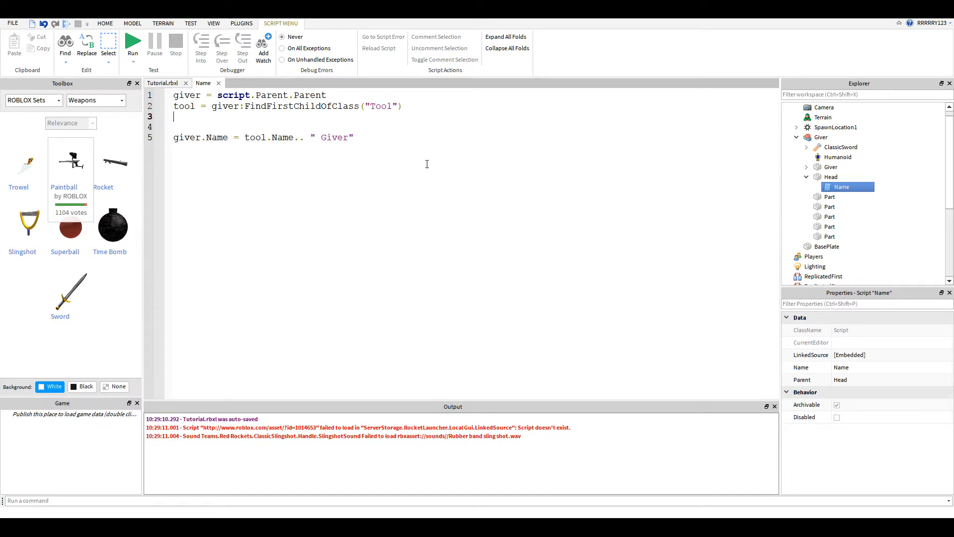
pyautogui.write('findFirstchild("')
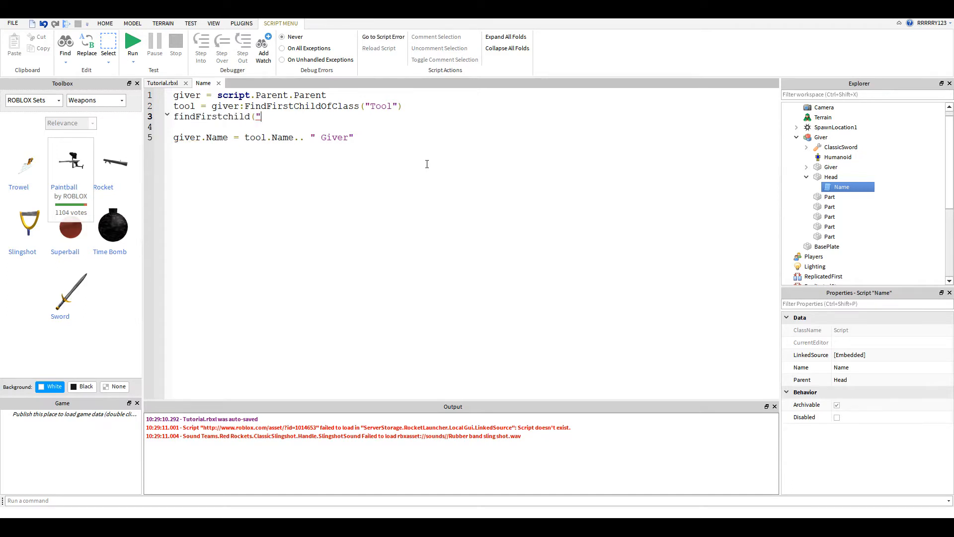
pyautogui.write('Cla')
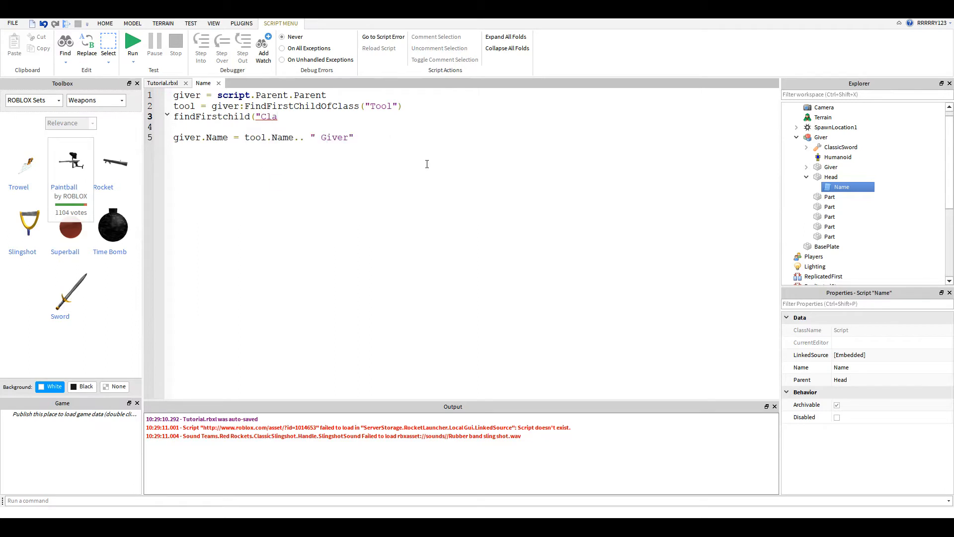
pyautogui.write('ssicSword")')
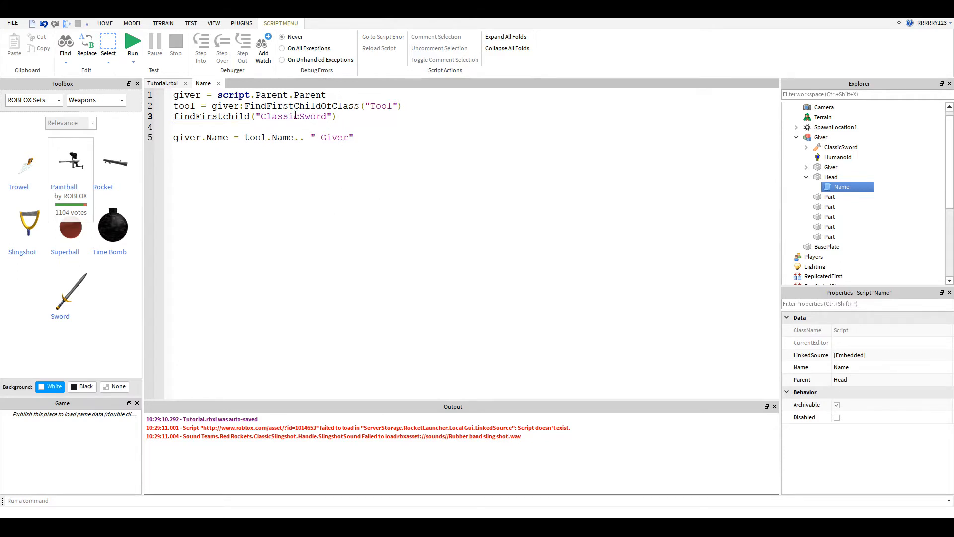
# Step: Delete the trial ClassicSword lookup line and close the Name script
pyautogui.doubleClick(294, 117)
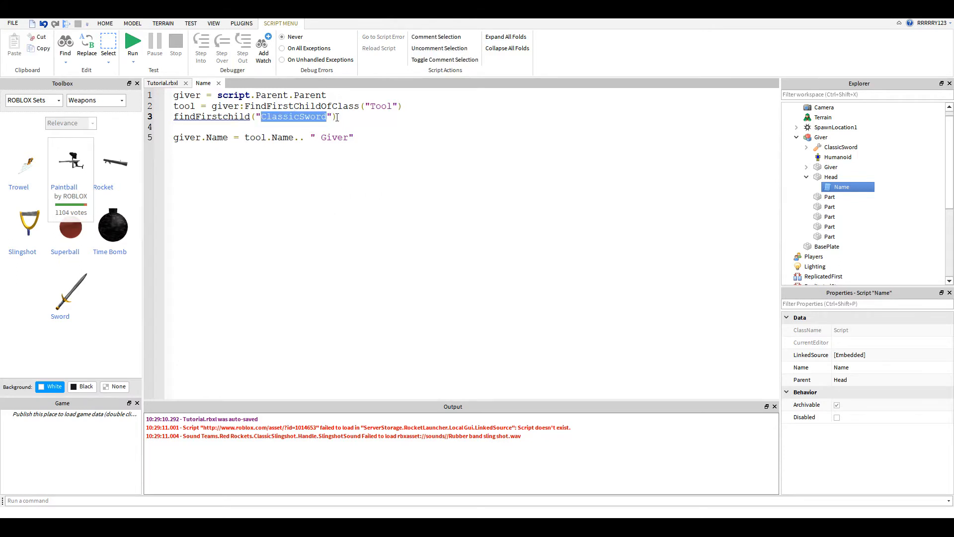
pyautogui.click(271, 117)
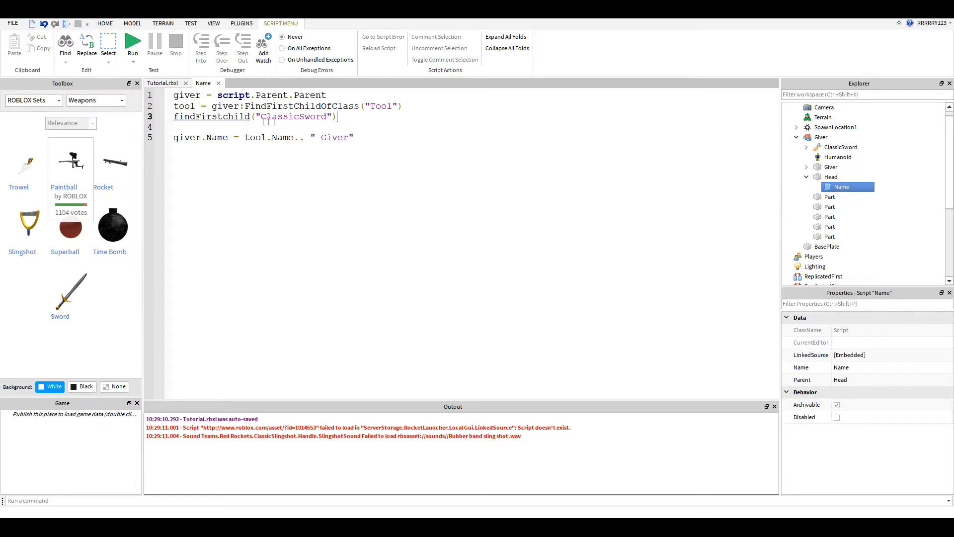
pyautogui.moveTo(173, 106); pyautogui.dragTo(338, 116)
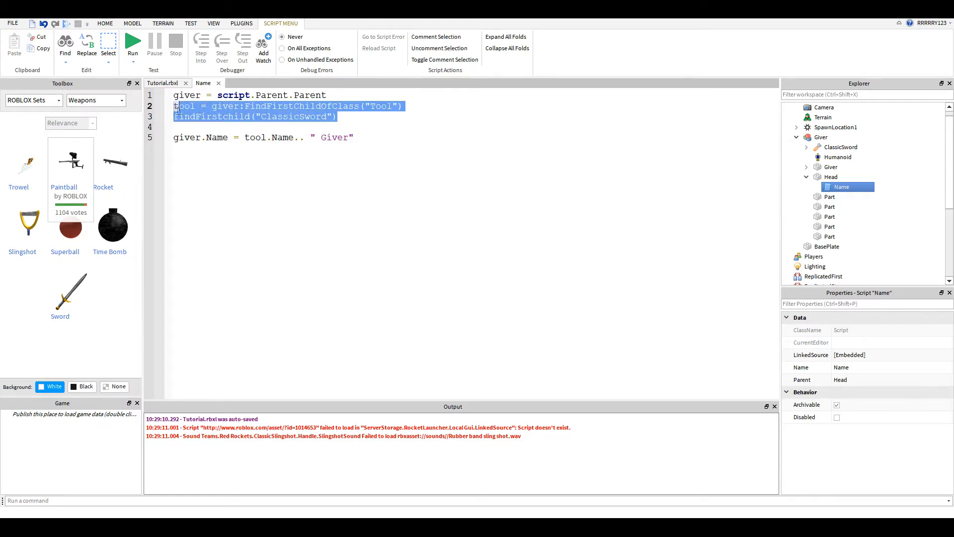
pyautogui.press('Delete')
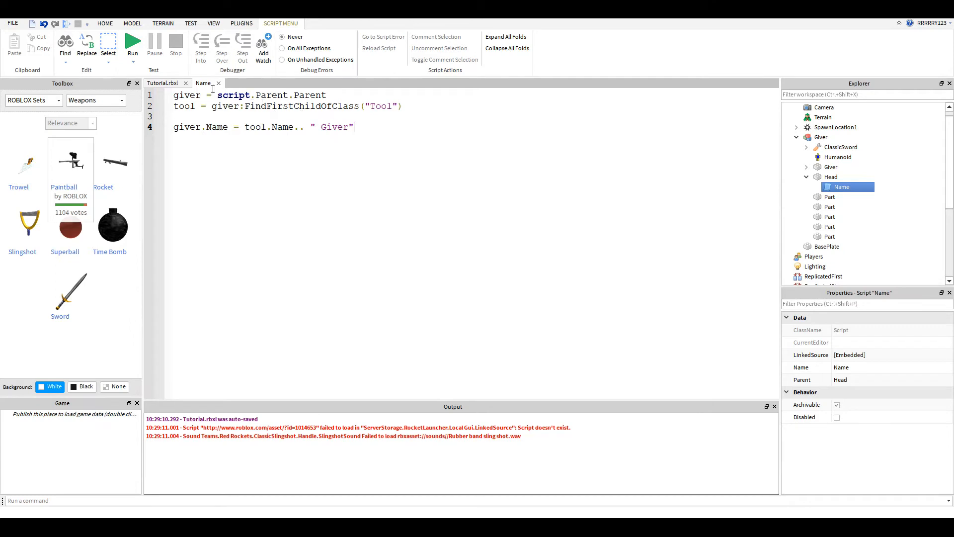
pyautogui.click(104, 24)
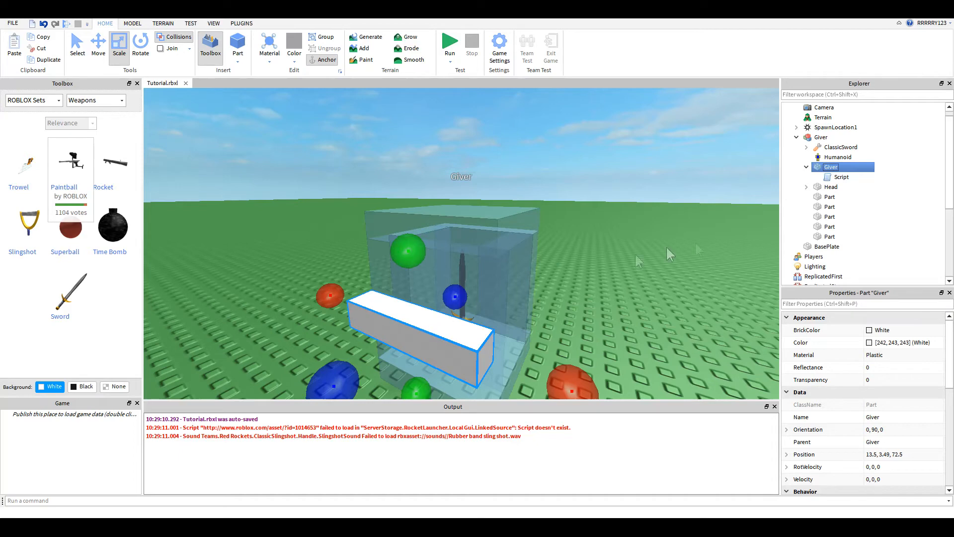
# Step: Select and open the Giver part's Script with its touch handler
pyautogui.click(841, 176)
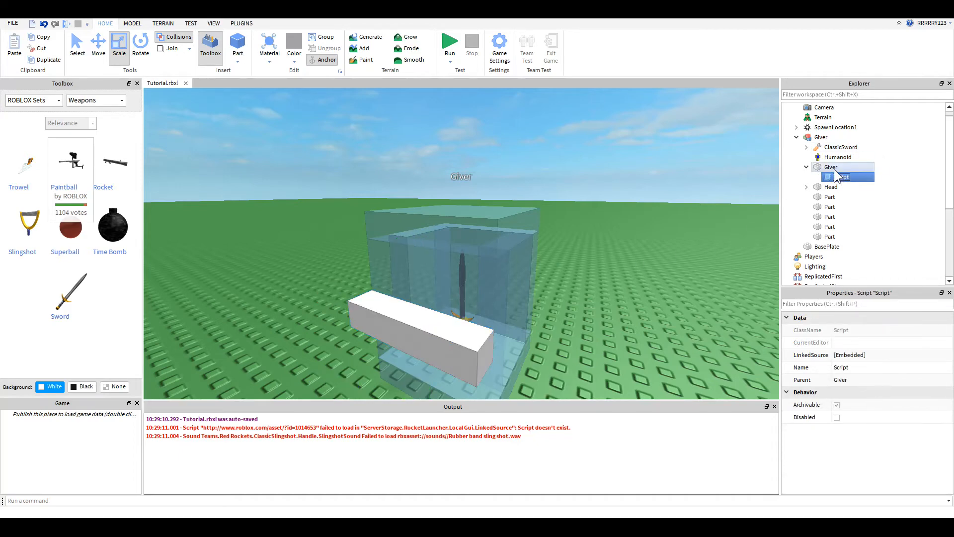
pyautogui.doubleClick(843, 177)
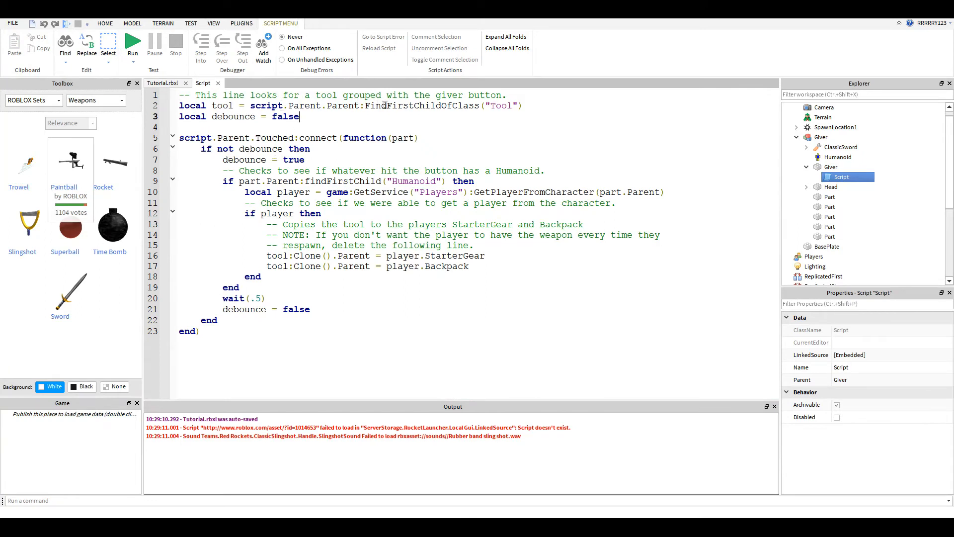
pyautogui.moveTo(538, 114)
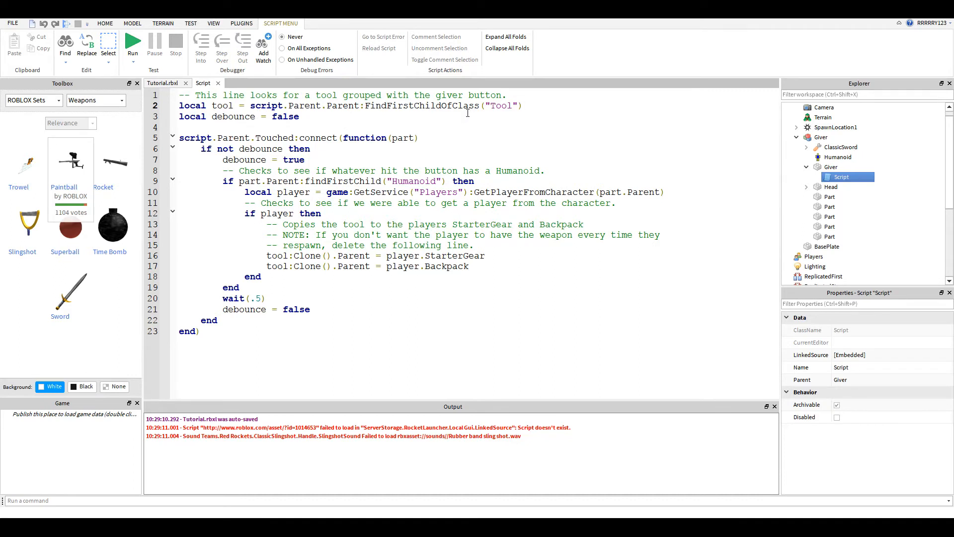
pyautogui.moveTo(496, 98)
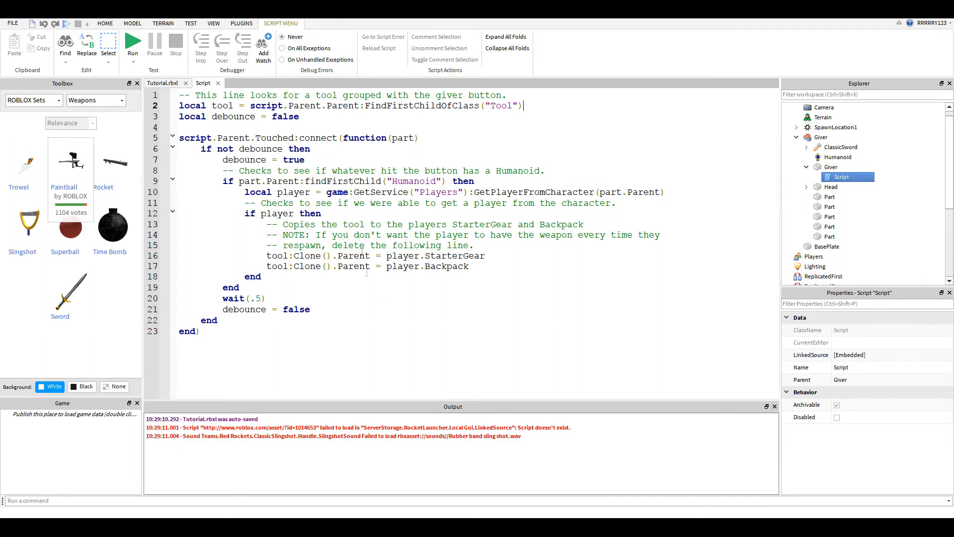
pyautogui.moveTo(409, 308)
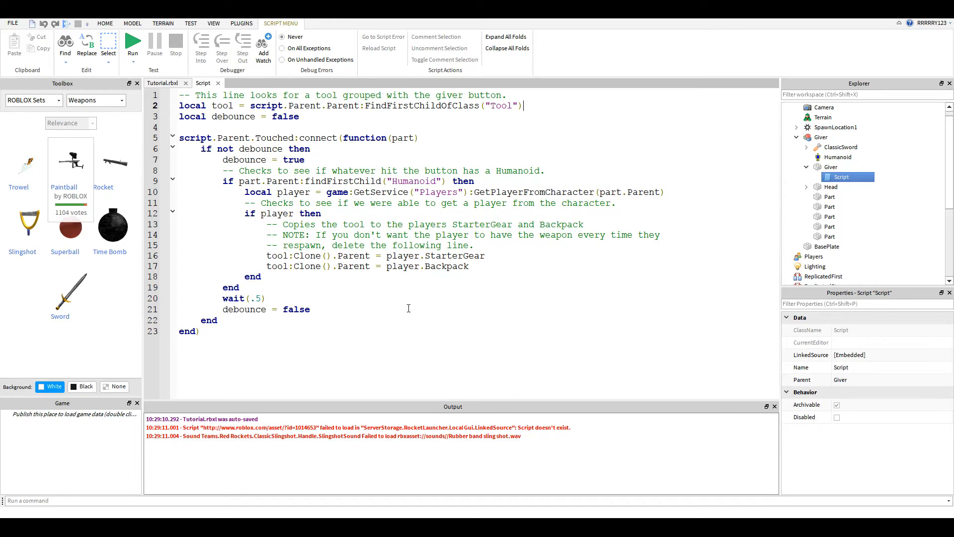
pyautogui.moveTo(221, 184)
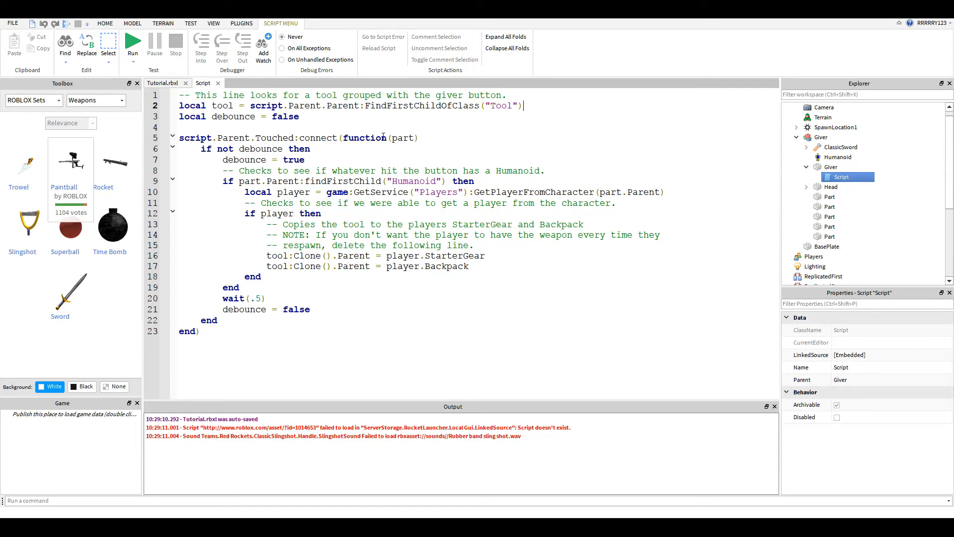
# Step: Review the Giver script's function, then return to the 3D view with the sword giver
pyautogui.doubleClick(402, 138)
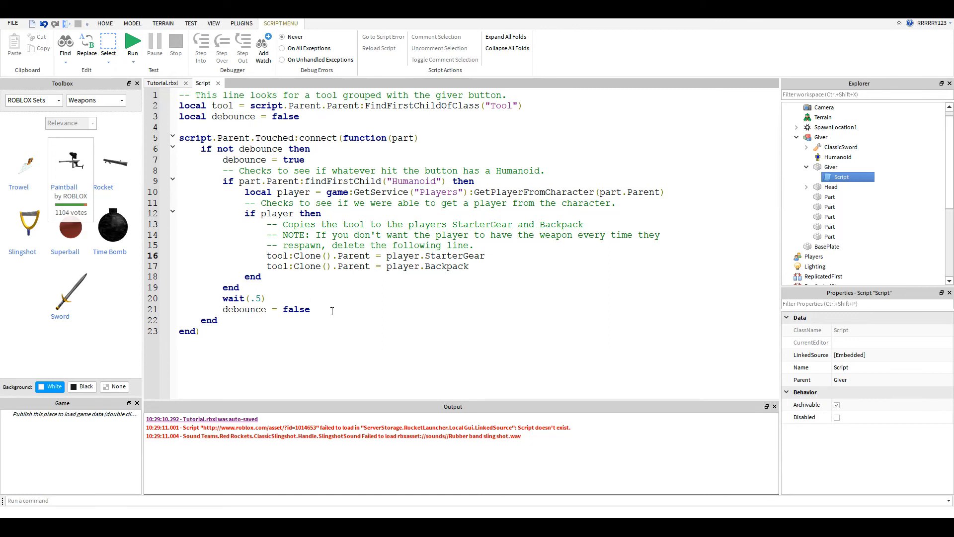
pyautogui.click(268, 256)
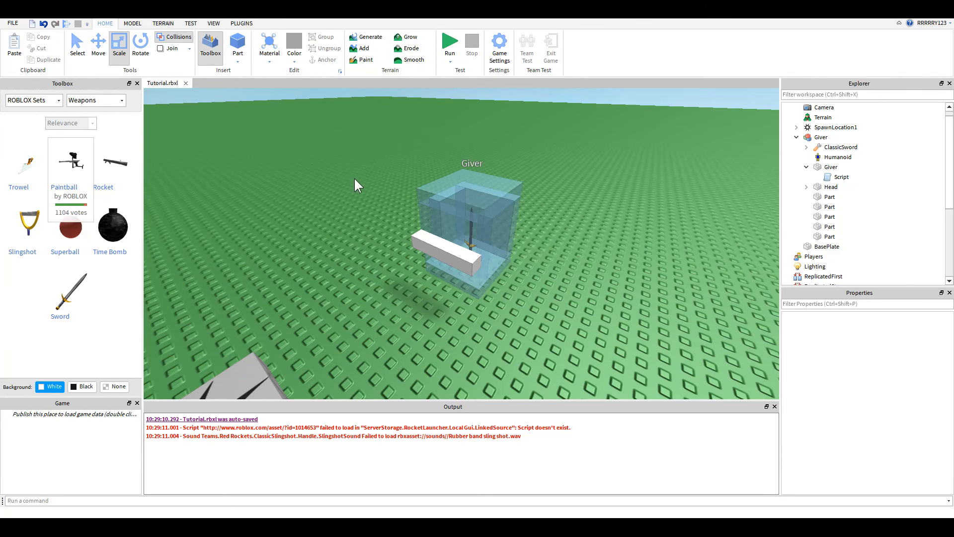
pyautogui.moveTo(400, 201)
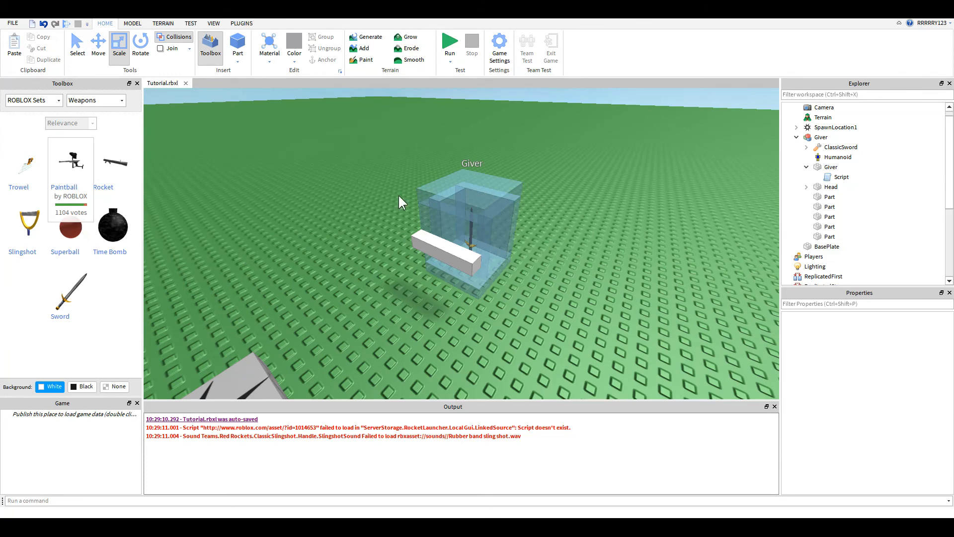
pyautogui.moveTo(406, 207)
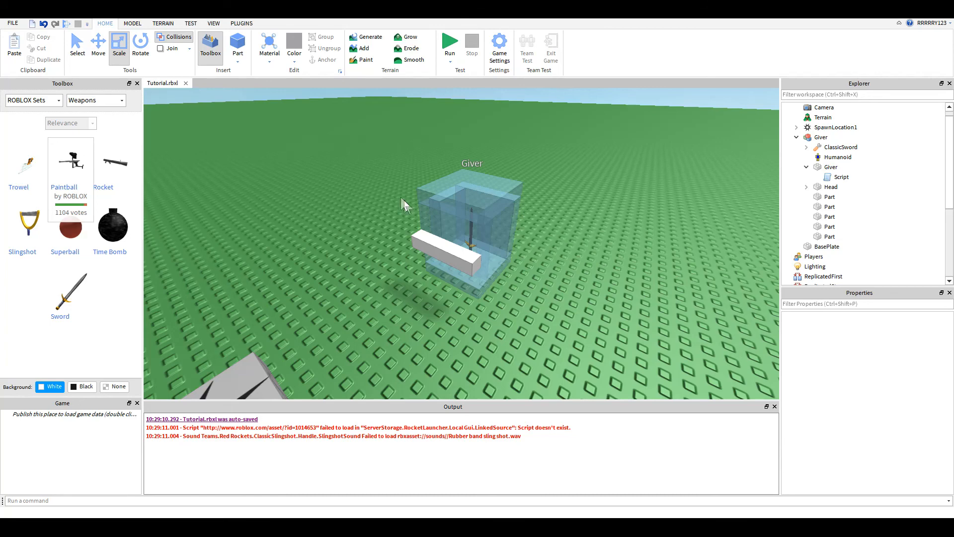
pyautogui.moveTo(475, 309)
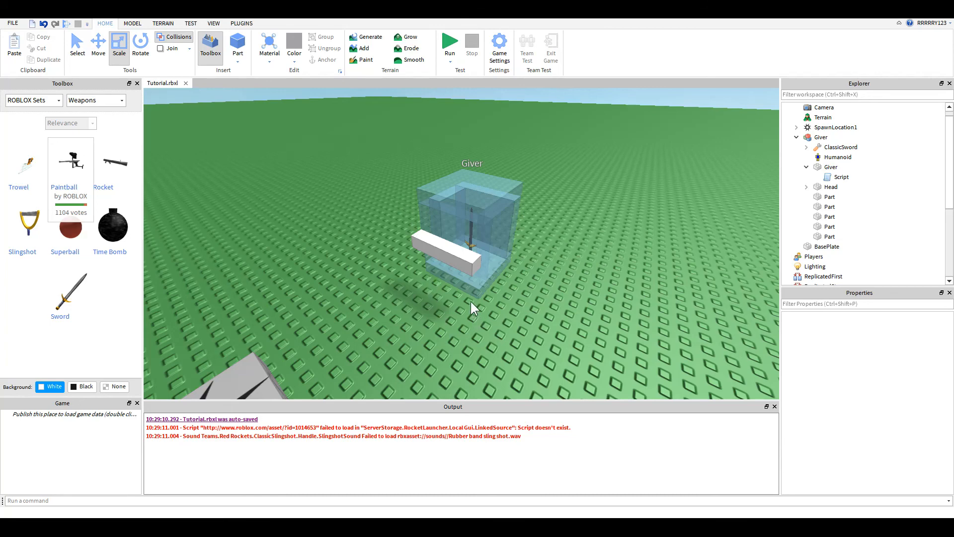
pyautogui.moveTo(476, 327)
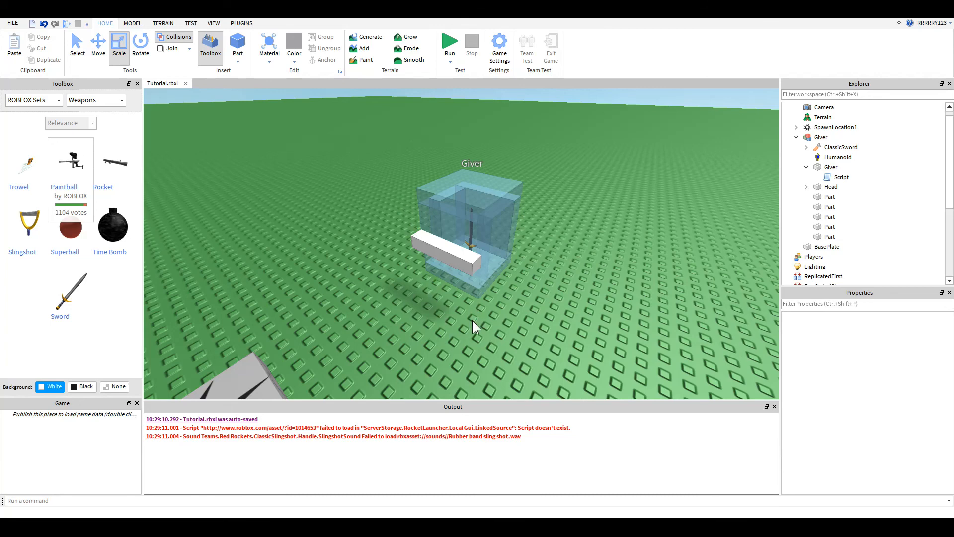